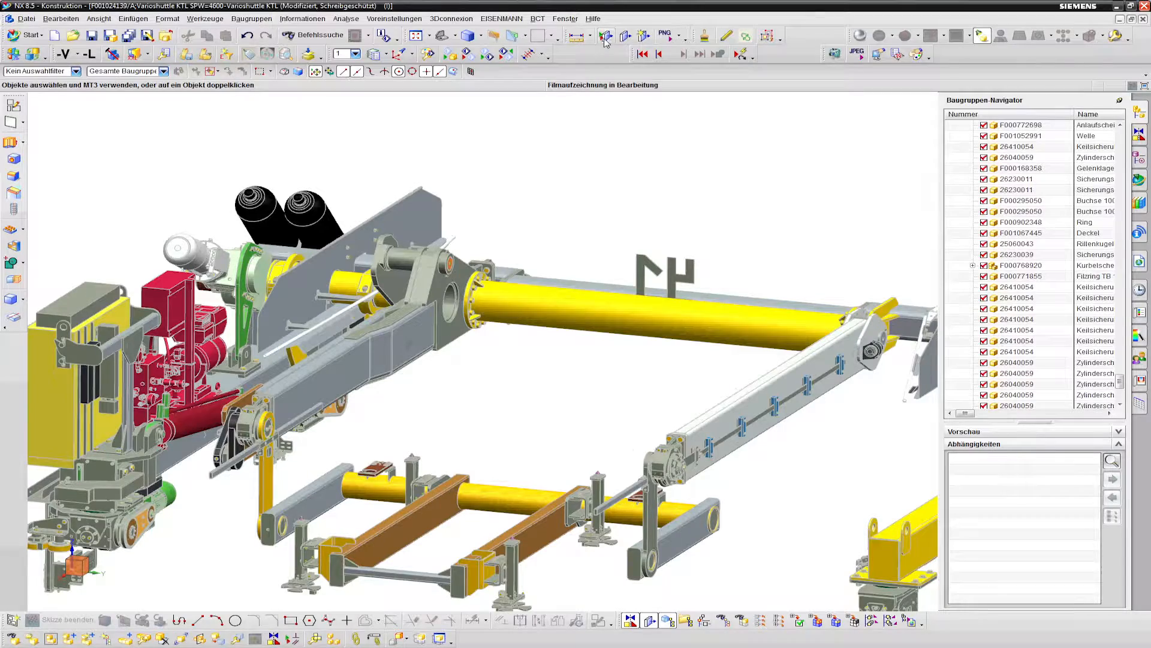
Step: Preview the DXF drawing in the import wizard, listing layers 0, 1 and Defpoints
left_click(605, 36)
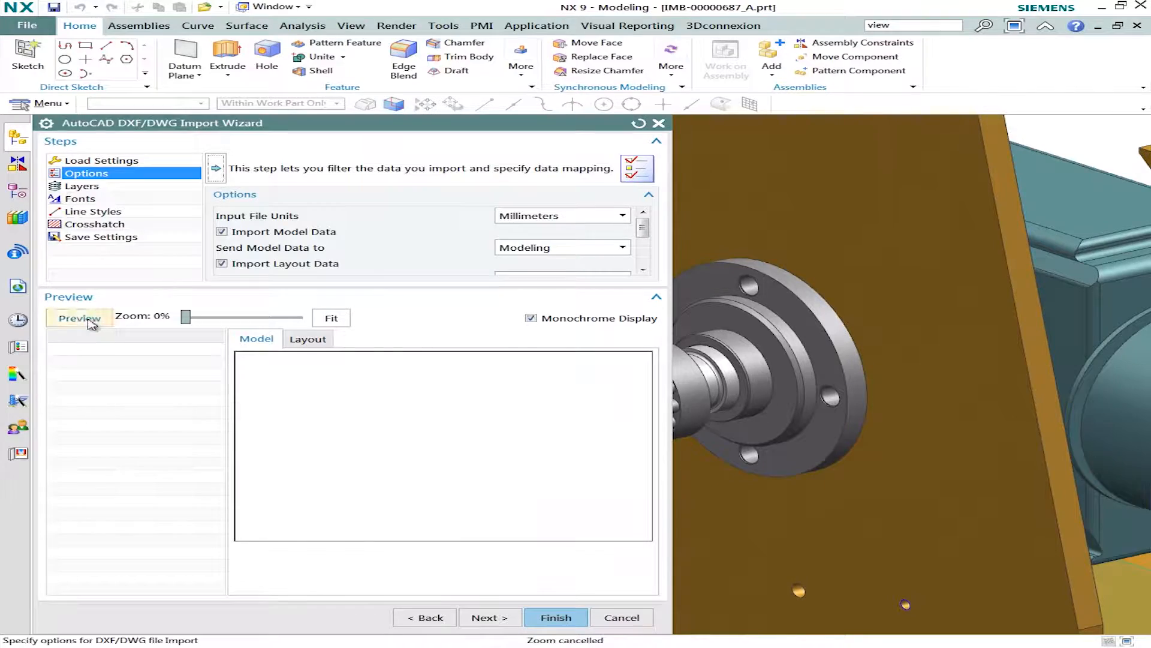
left_click(79, 317)
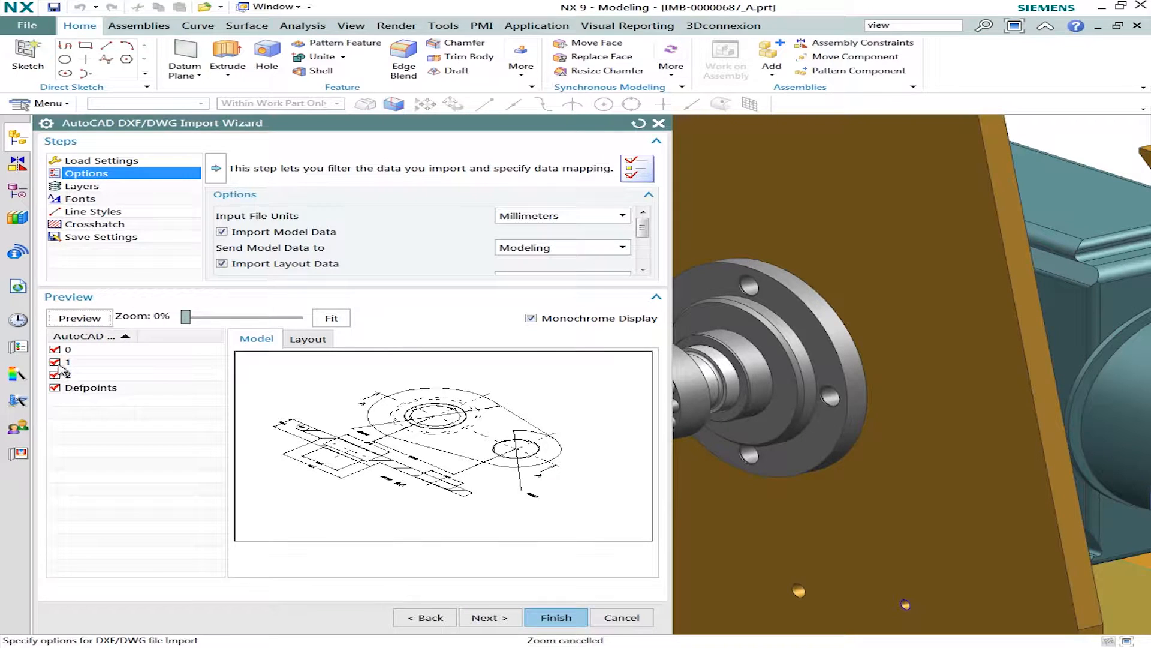